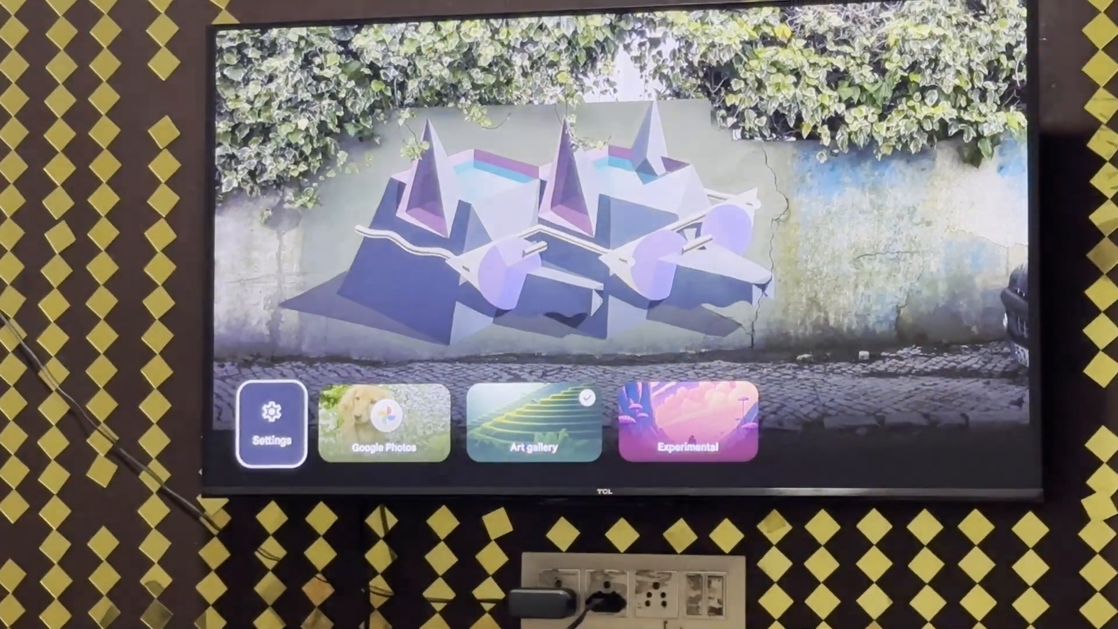
- Open Ambient mode settings from the Settings tile on the ambient screen
left_click(272, 423)
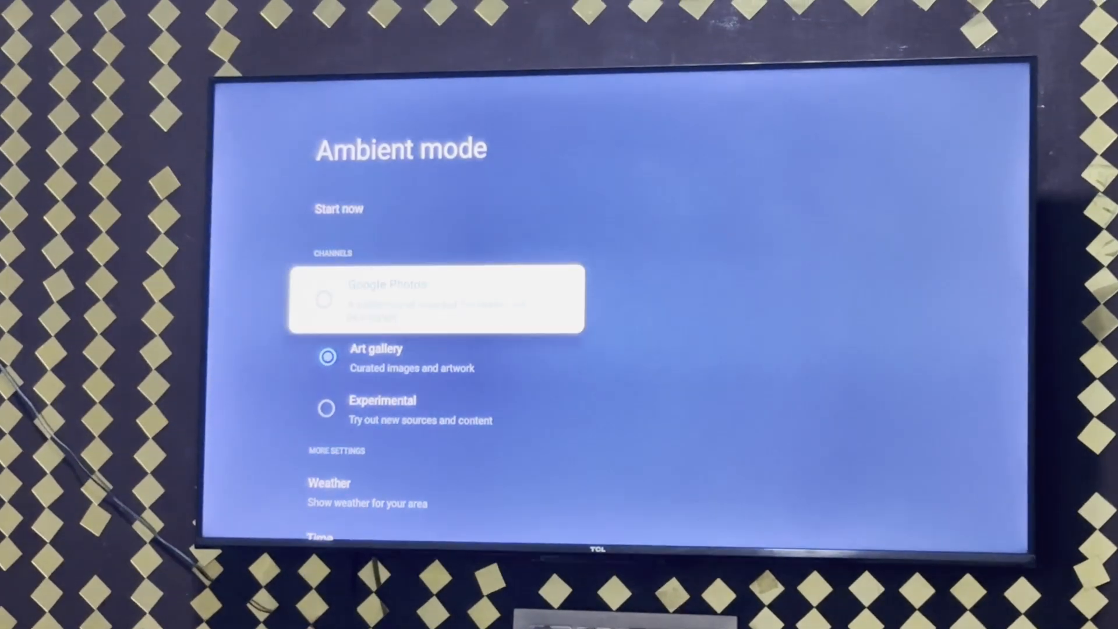
- Uncheck Featured photos, Fine art, Earth and space, Street art and Captured on Pixel in Art gallery
left_click(376, 356)
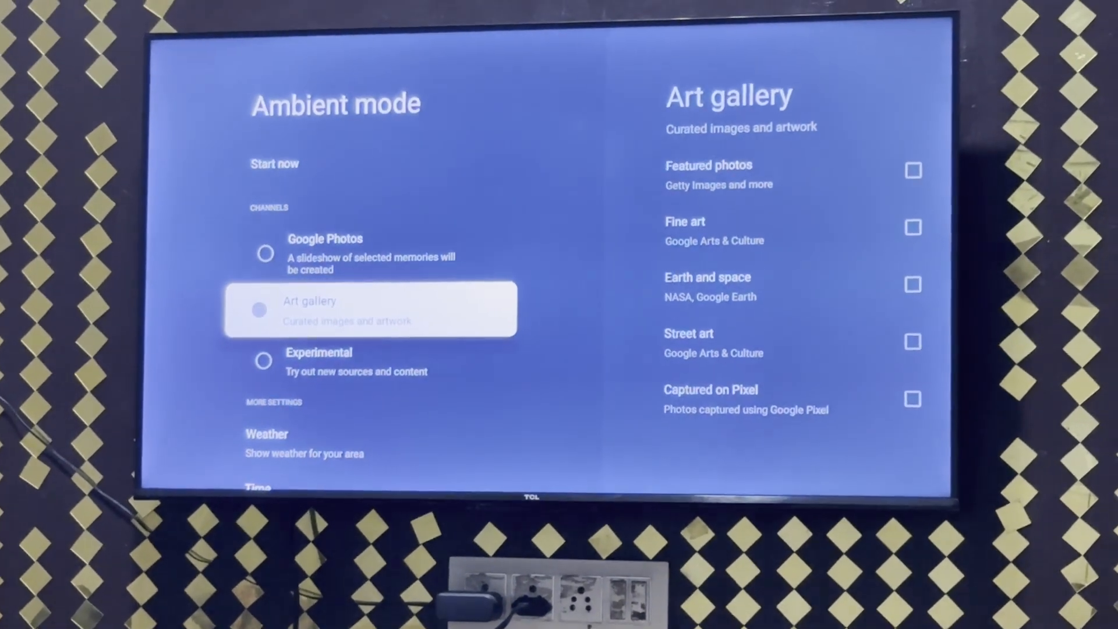
key("Up")
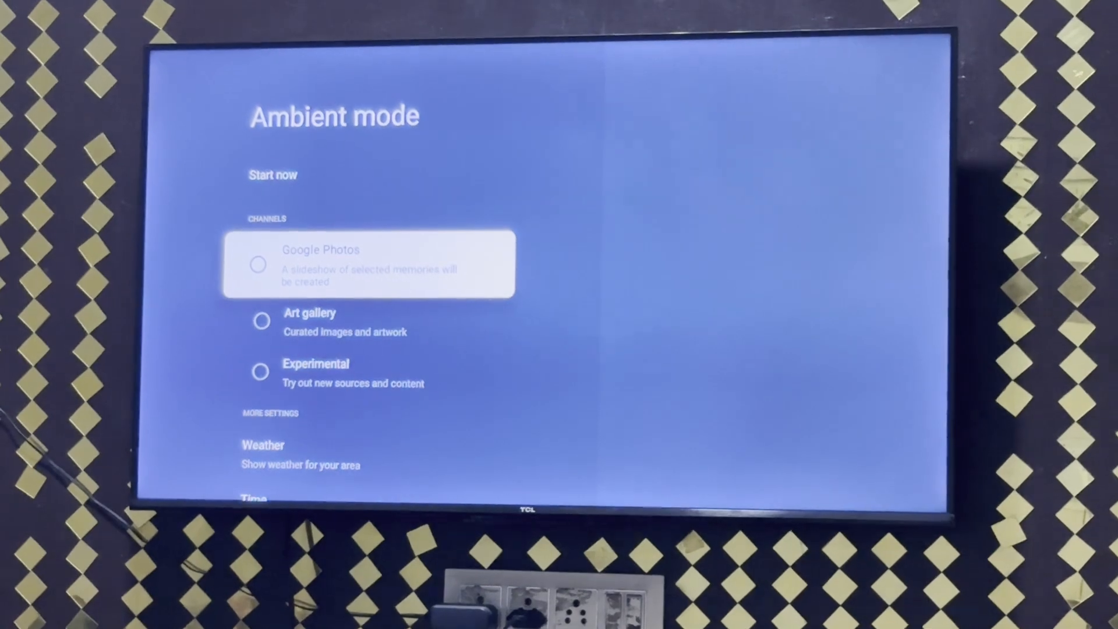
scroll("down", 3)
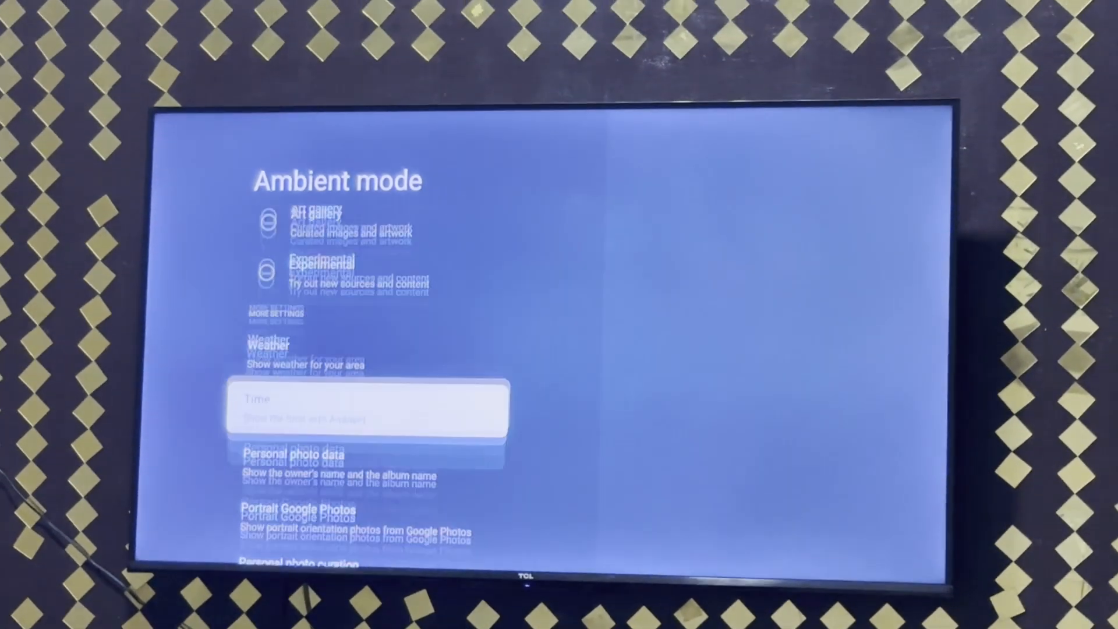